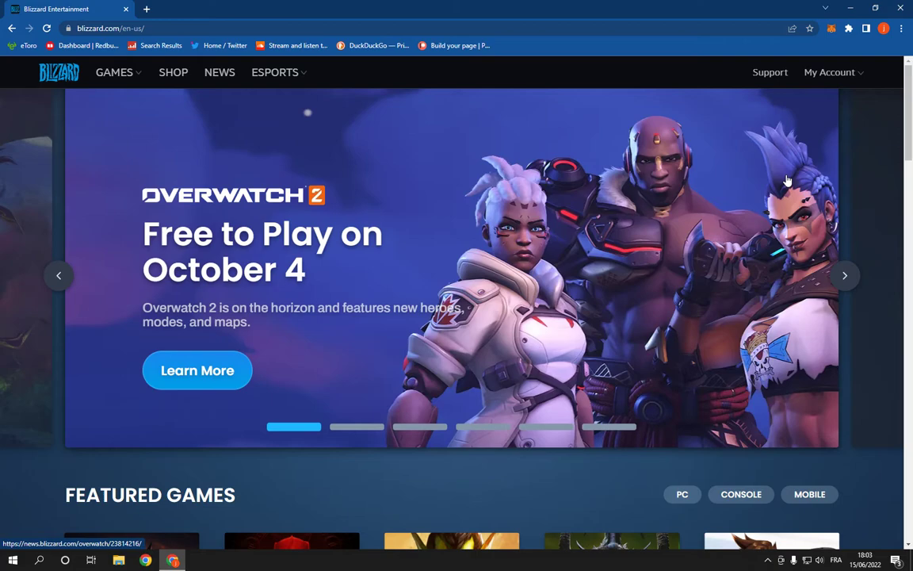
{"action": "mouse_move", "coordinate": [826, 139]}
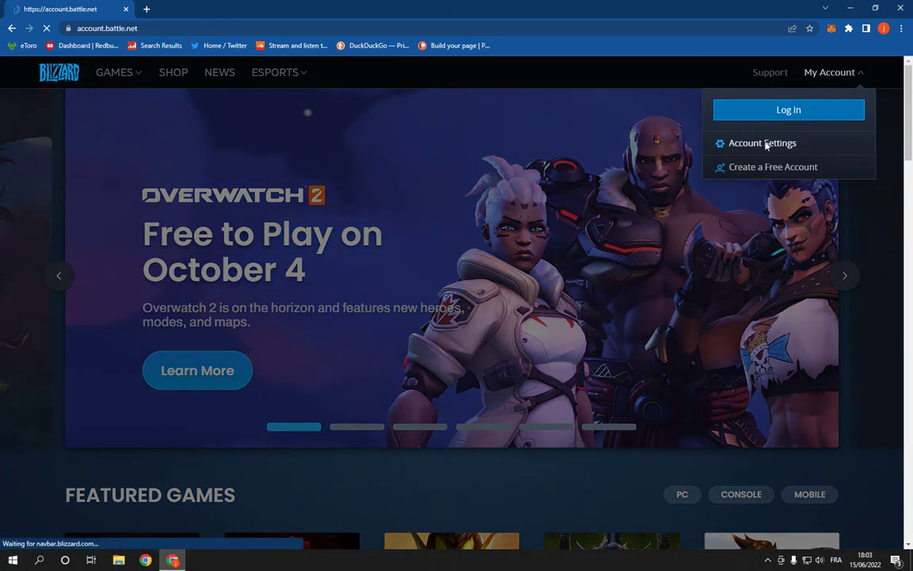
- Reach the Connections page in Battle.net Account Settings
{"action": "left_click", "coordinate": [761, 143]}
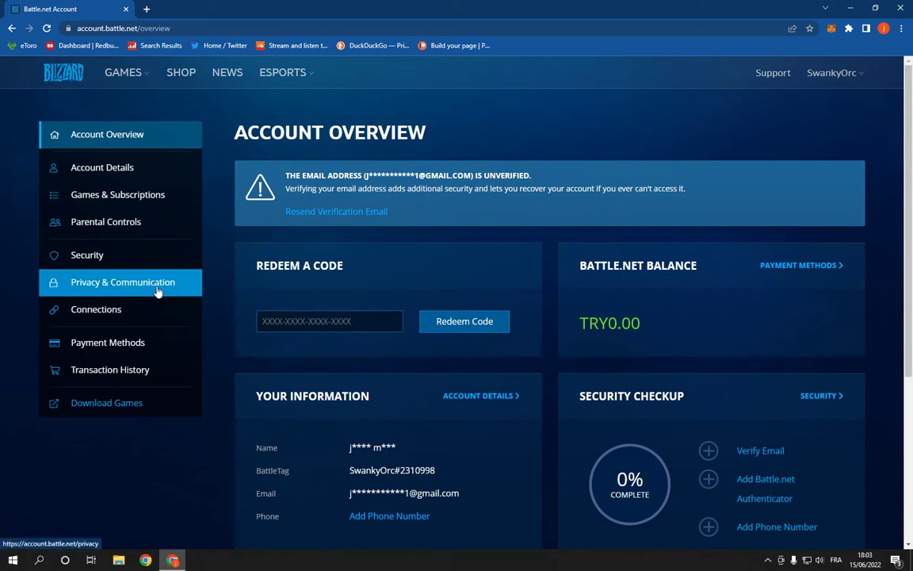
{"action": "left_click", "coordinate": [96, 309]}
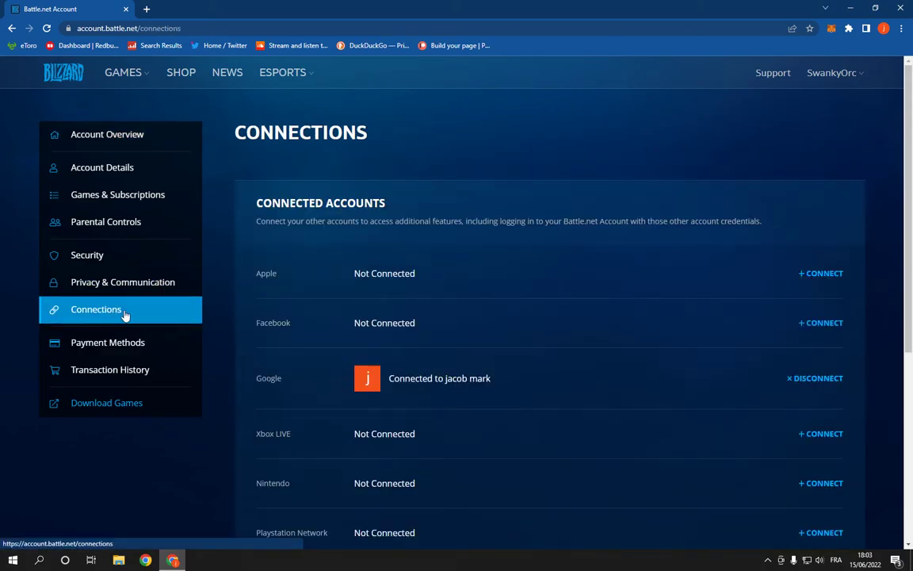
{"action": "scroll", "scroll_direction": "down", "scroll_amount": 3}
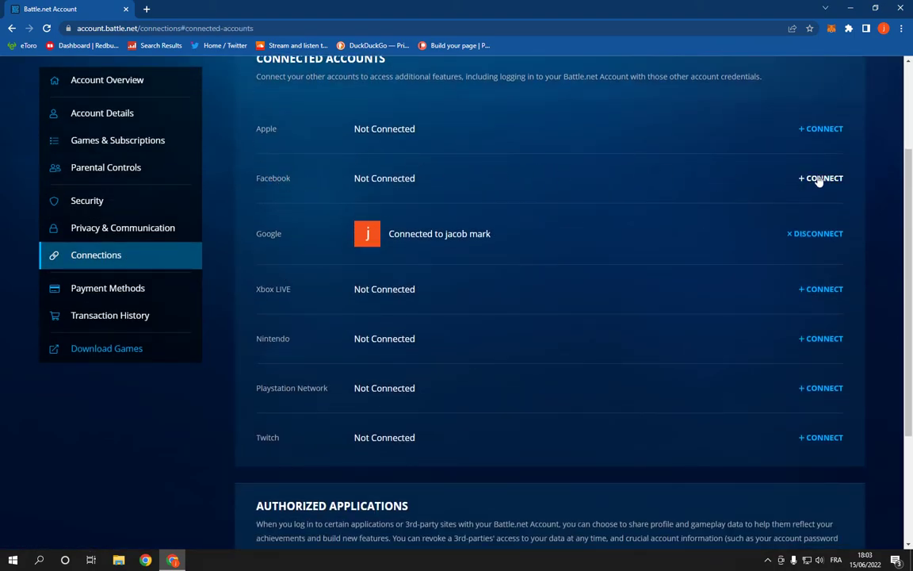
- Start the Facebook connection, continue to Facebook and grant Blizzard Entertainment access
{"action": "left_click", "coordinate": [821, 177]}
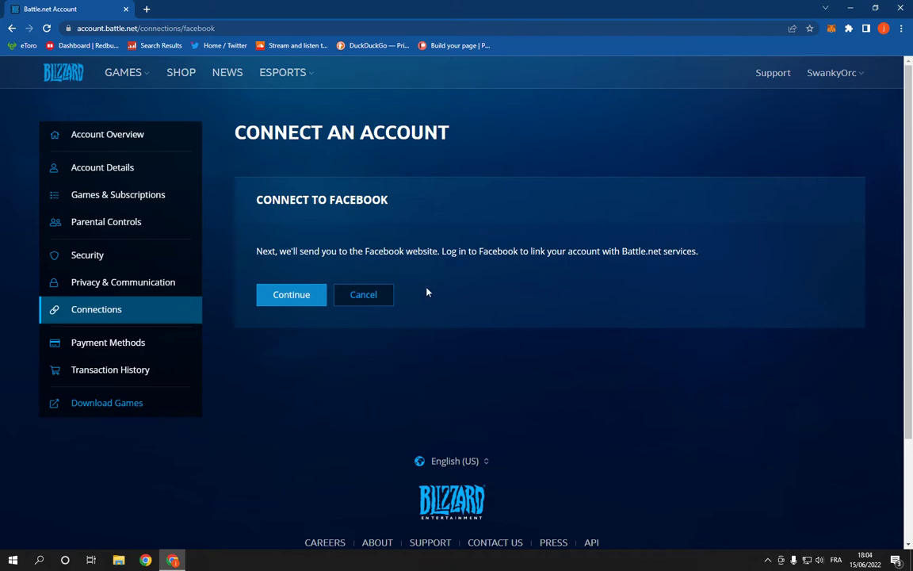
{"action": "left_click", "coordinate": [291, 294]}
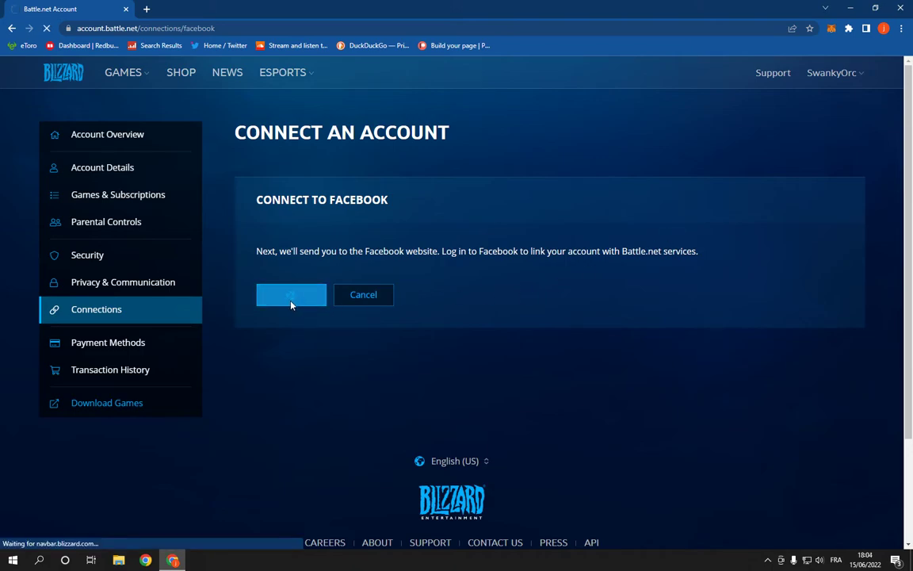
{"action": "left_click", "coordinate": [292, 293]}
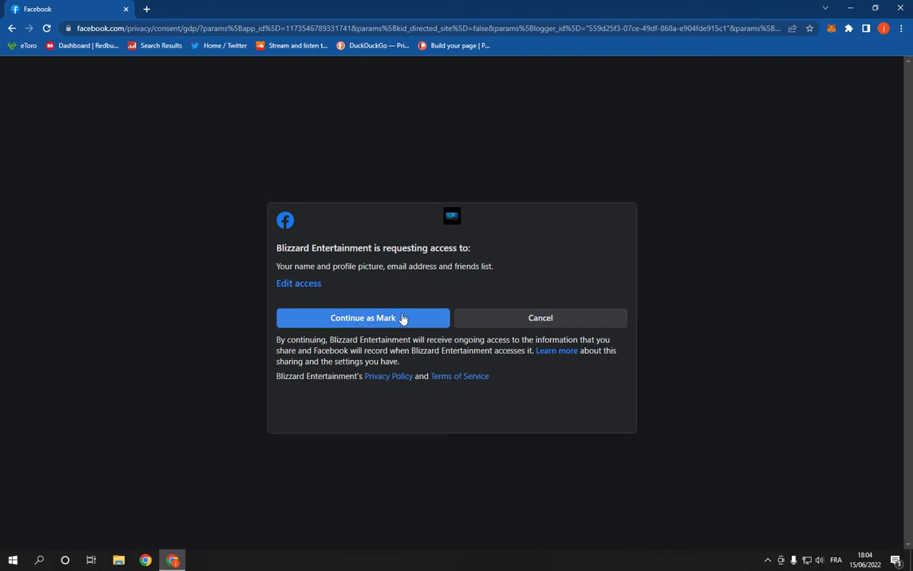
{"action": "left_click", "coordinate": [362, 317]}
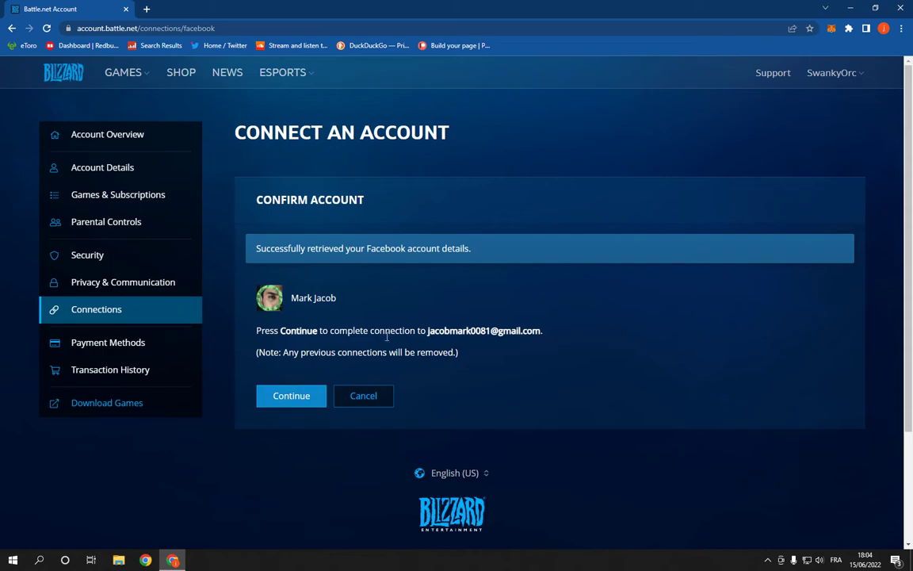
{"action": "left_click", "coordinate": [292, 397]}
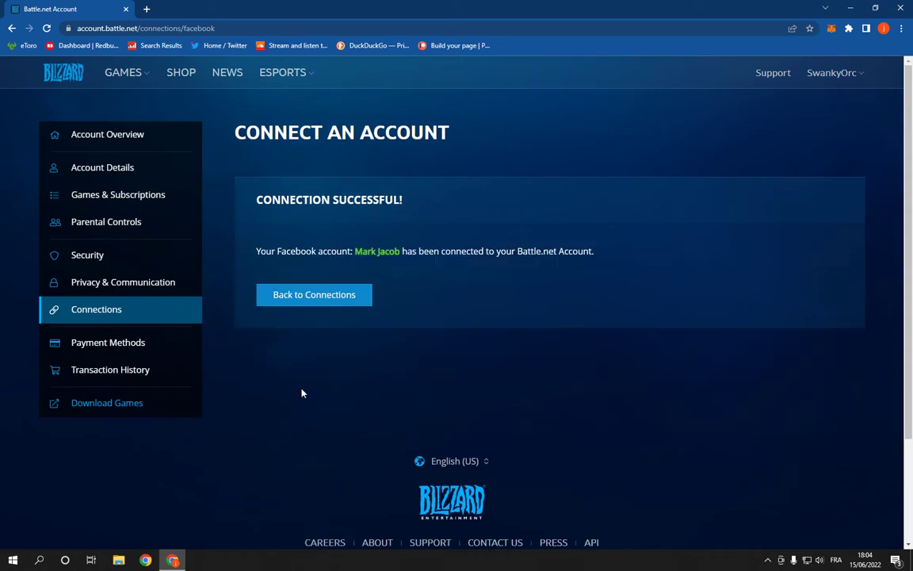
{"action": "left_click", "coordinate": [314, 294]}
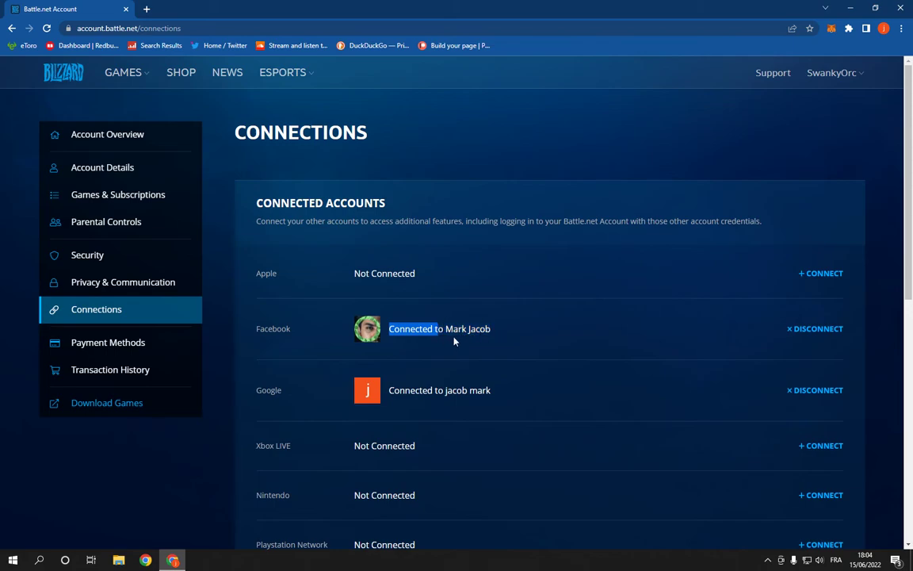